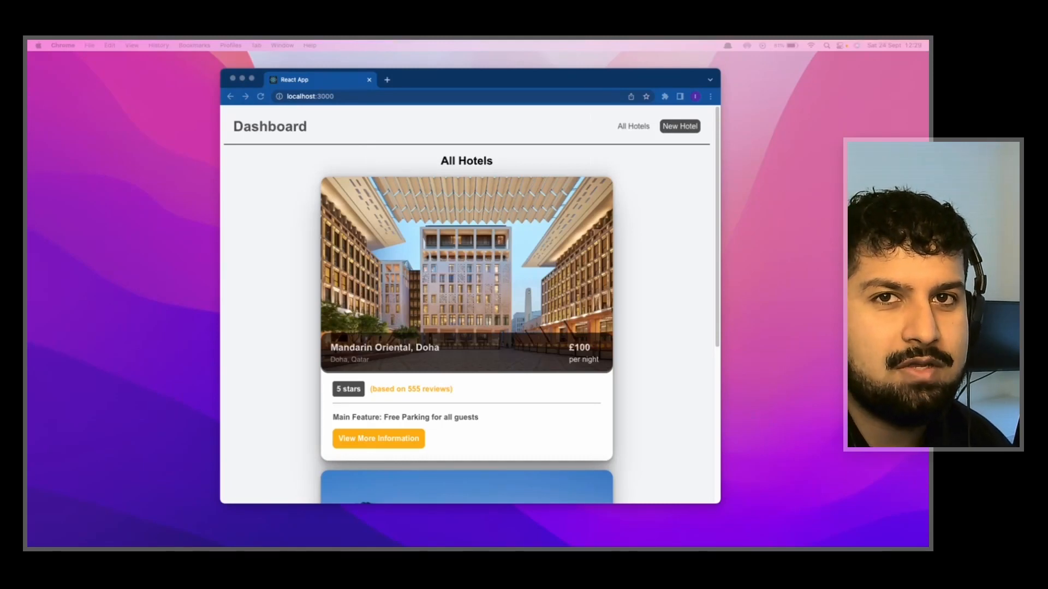
mouse_move(694, 427)
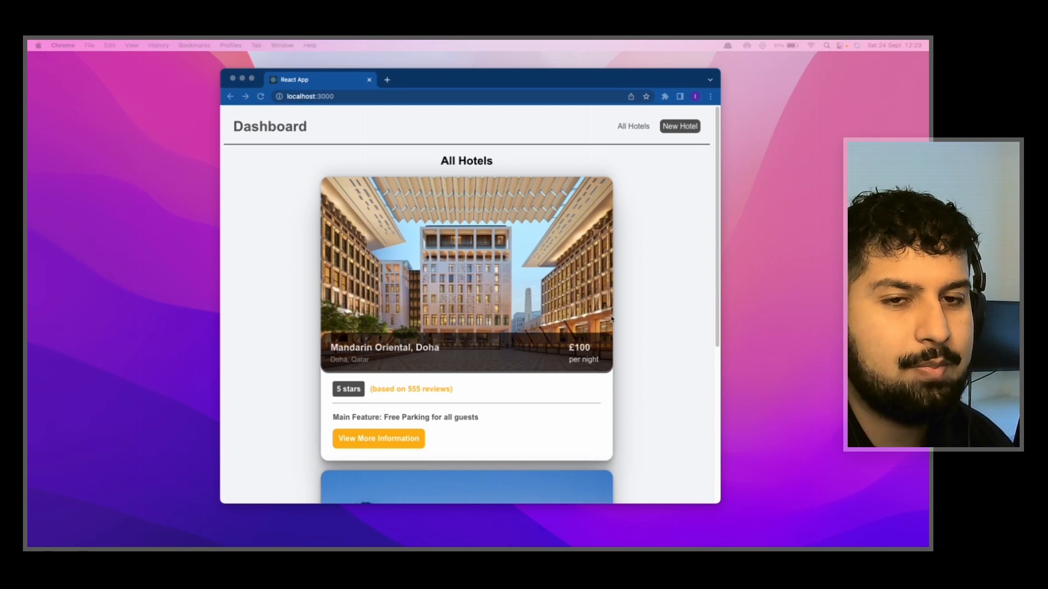
mouse_move(633, 309)
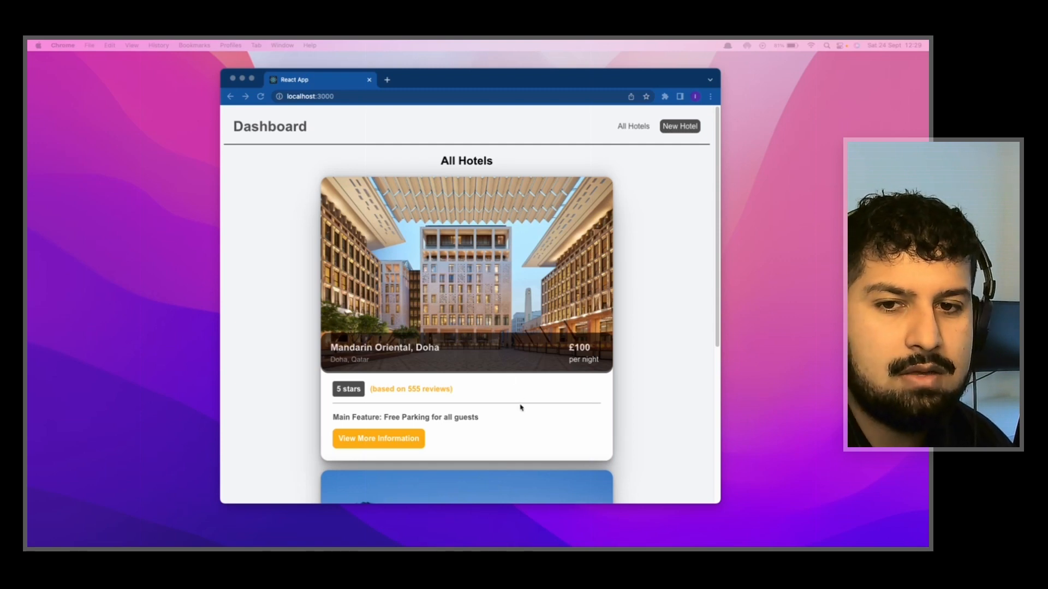
- Show Mandarin Oriental, Doha's full details page with its long description and Edit Description option
scroll(down, 3)
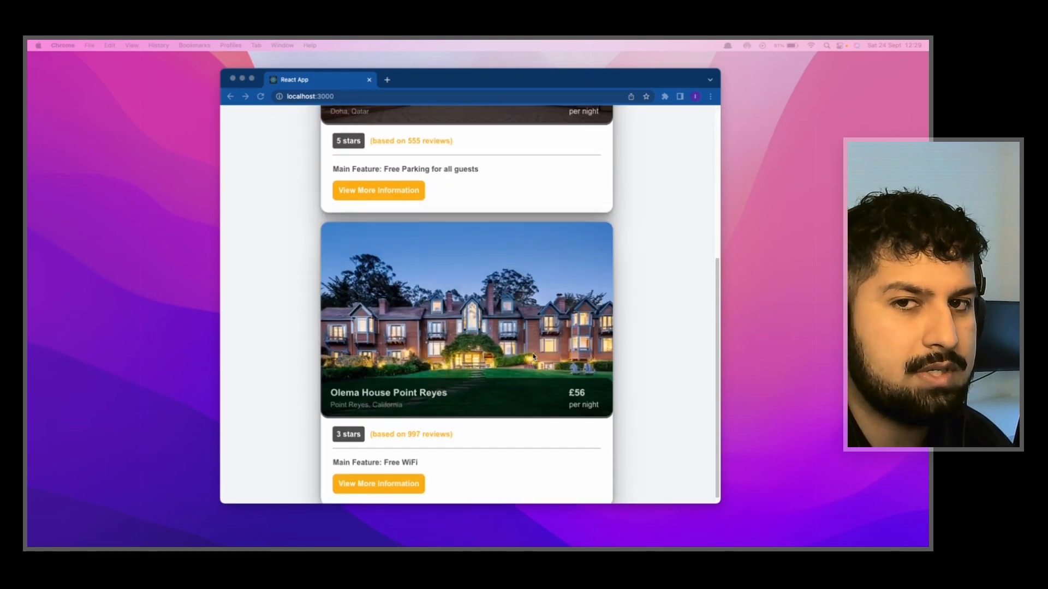
scroll(up, 3)
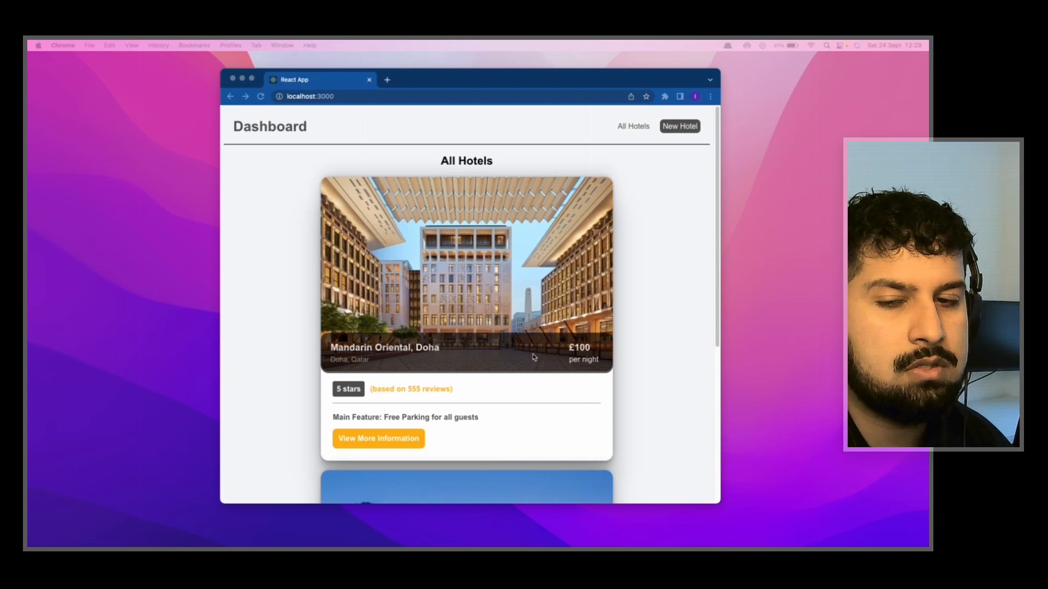
mouse_move(379, 438)
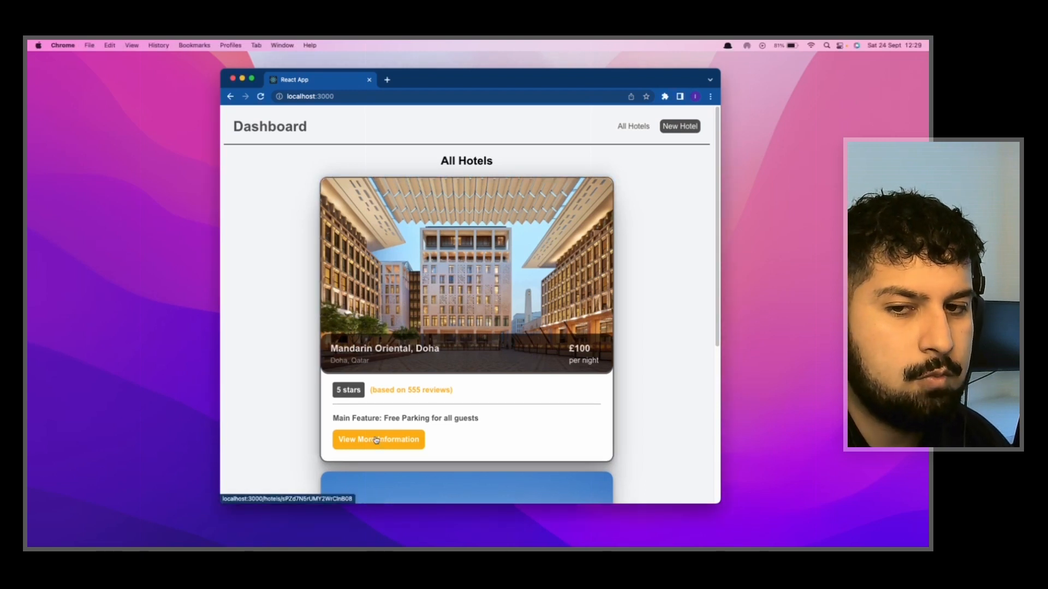
click(378, 440)
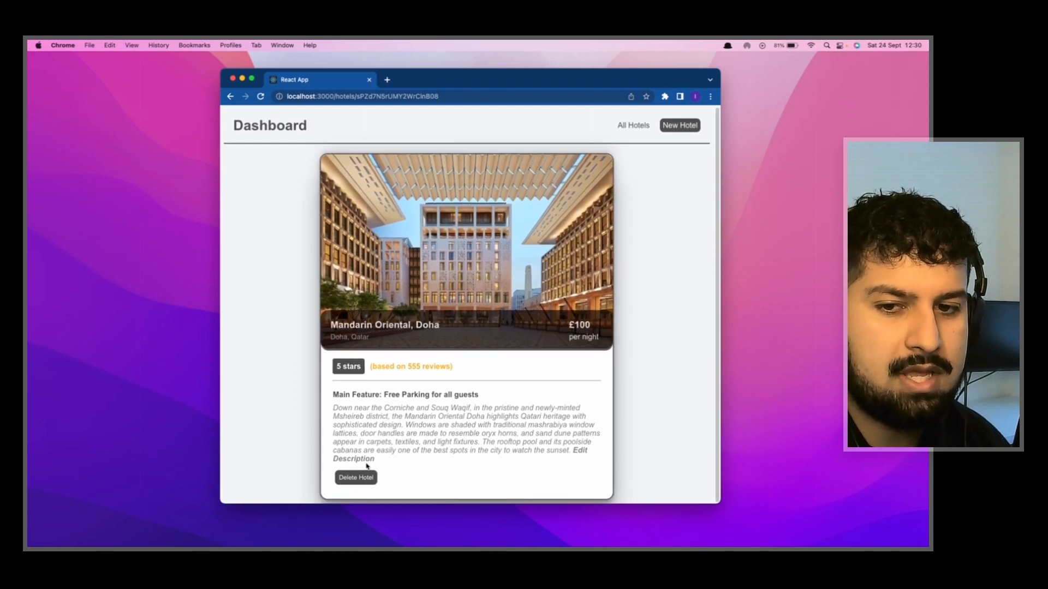
mouse_move(353, 460)
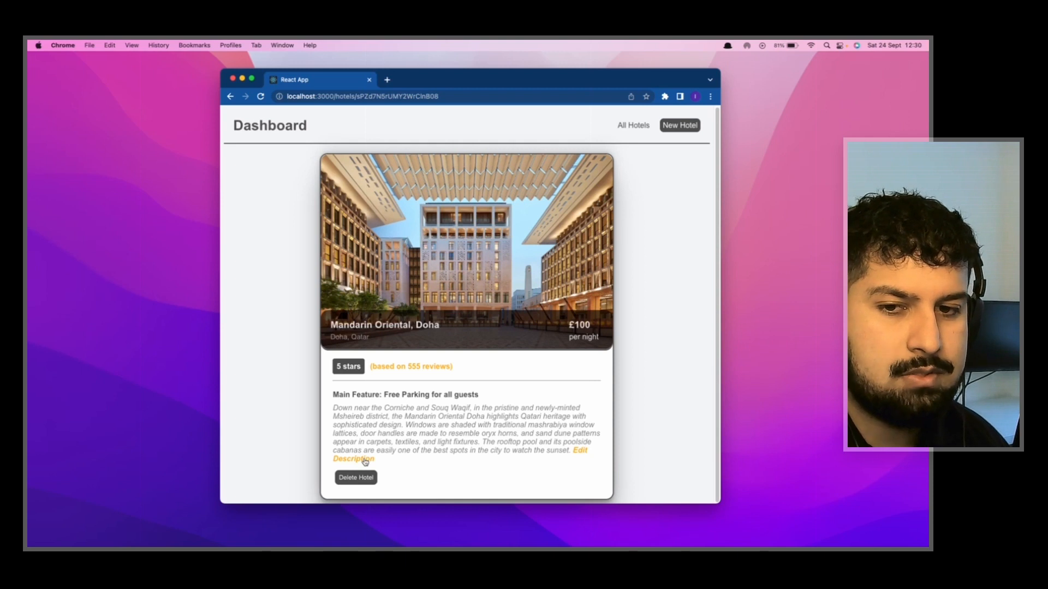
click(352, 454)
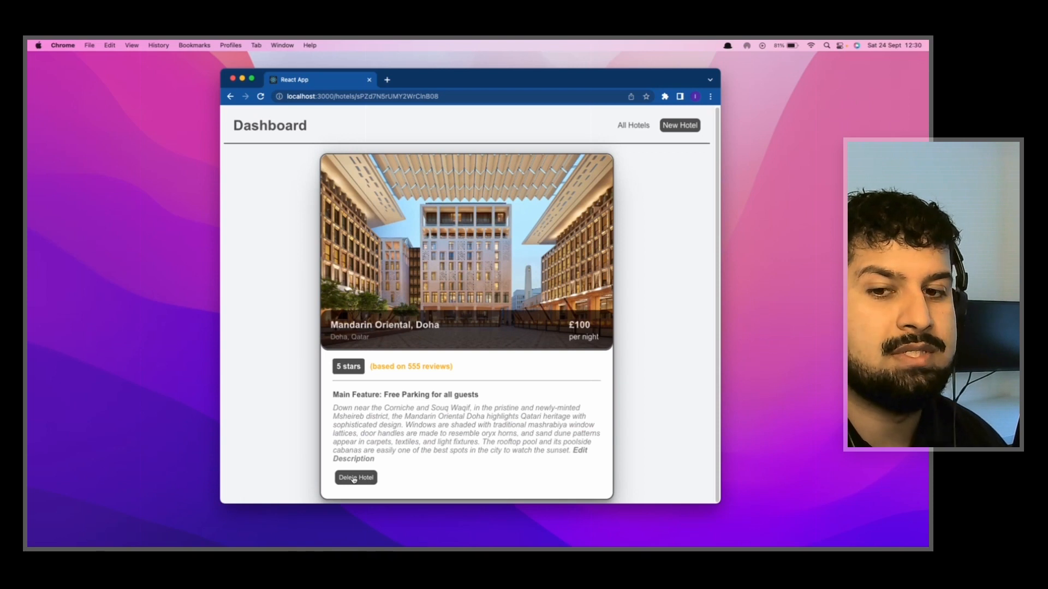
- Delete Mandarin Oriental, Doha so only Olema House Point Reyes remains listed
click(355, 476)
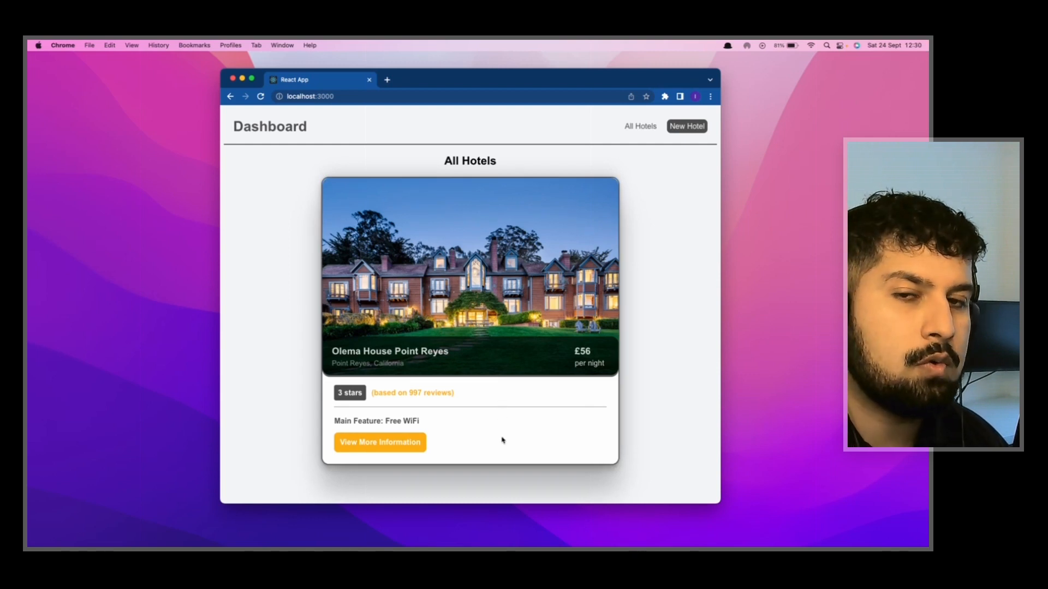
mouse_move(686, 127)
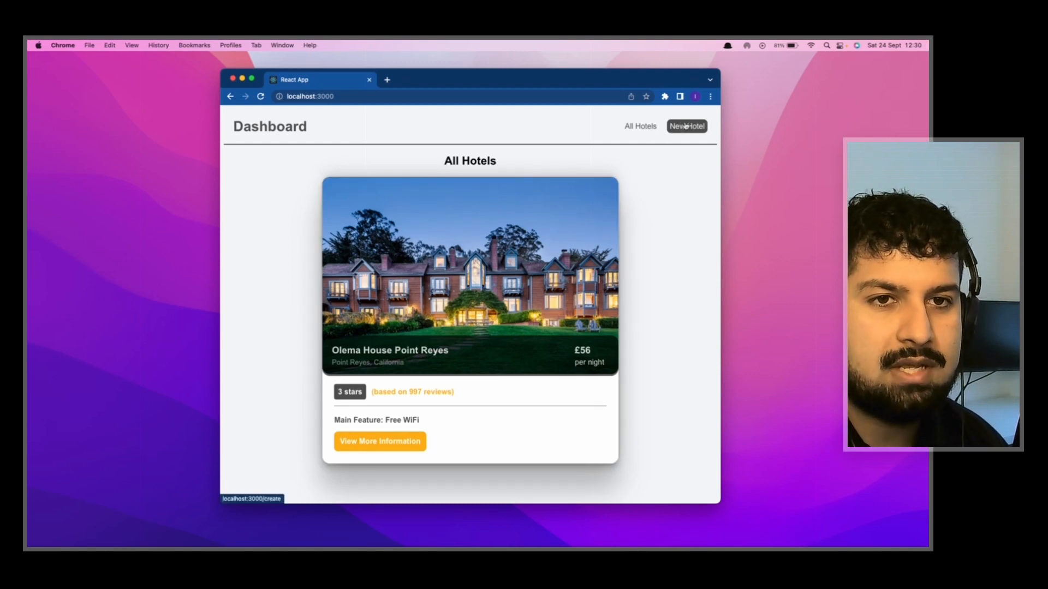
- Bring up the blank 'Add a new hotel' form from the New Hotel header button
click(685, 126)
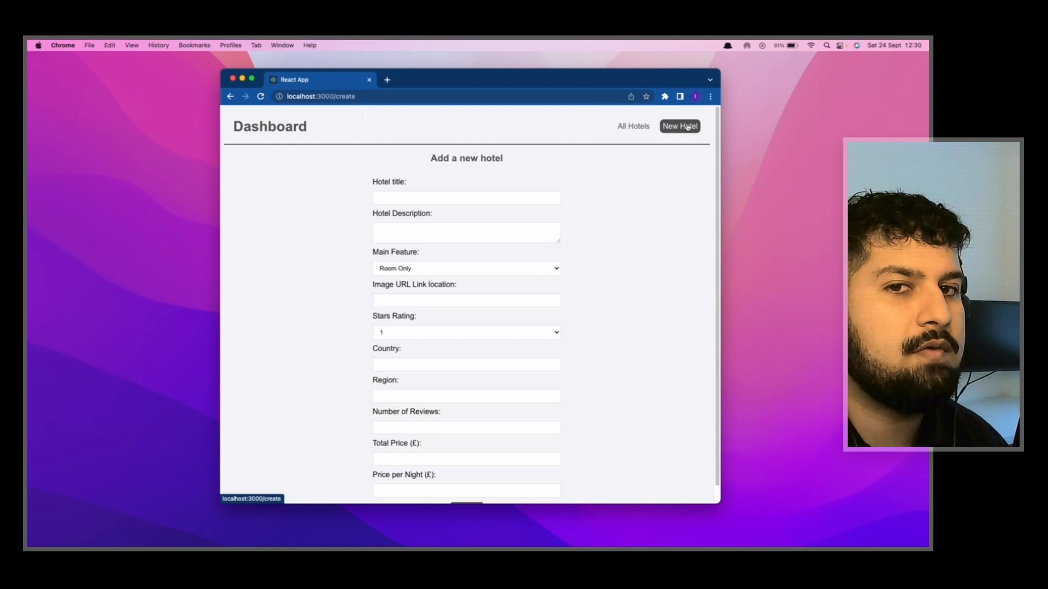
mouse_move(293, 104)
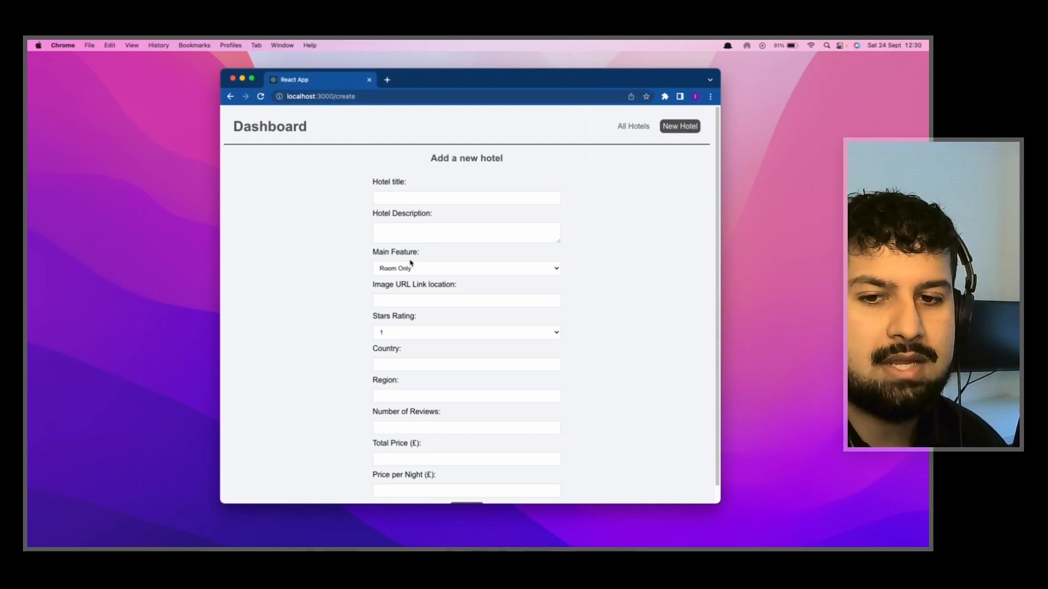
scroll(down, 3)
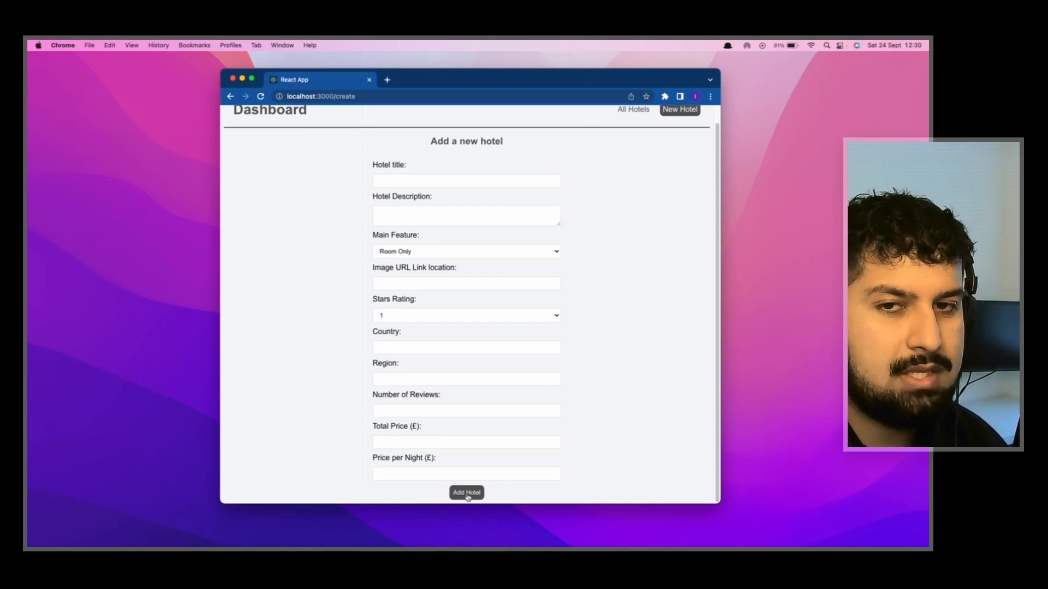
scroll(up, 3)
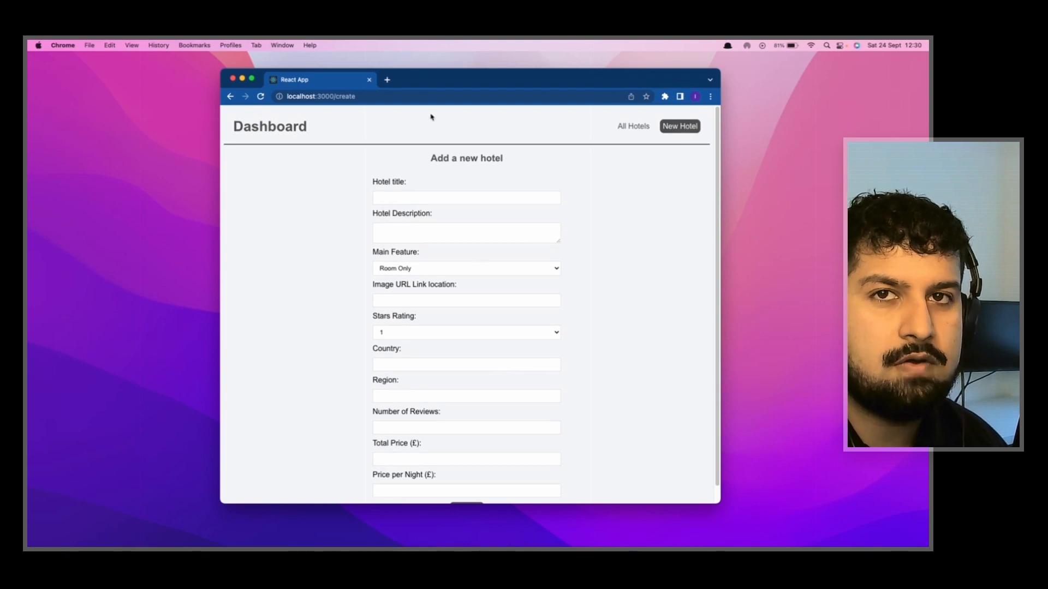
mouse_move(341, 357)
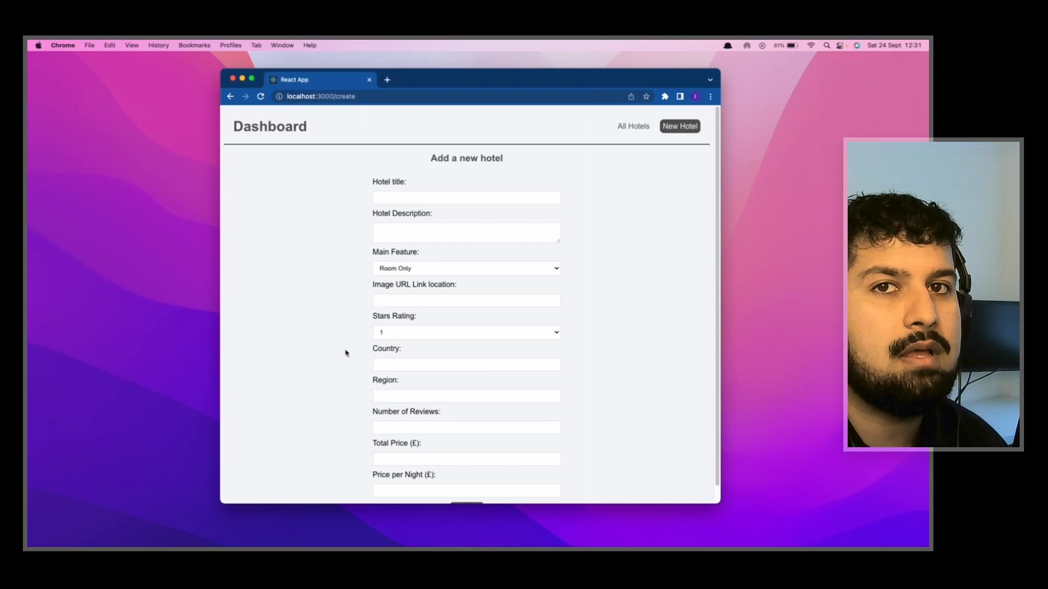
mouse_move(614, 150)
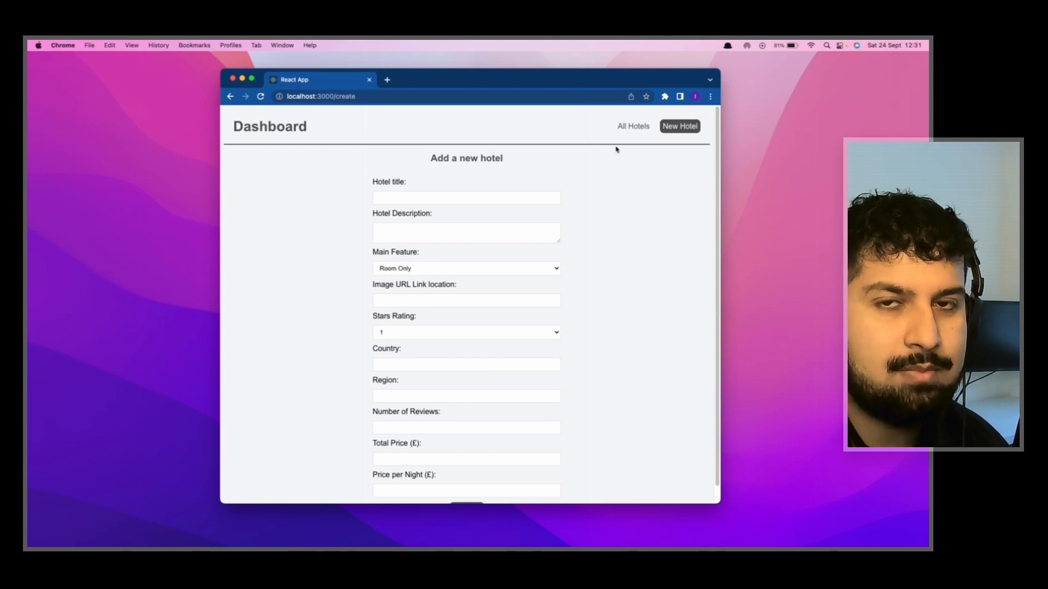
mouse_move(838, 227)
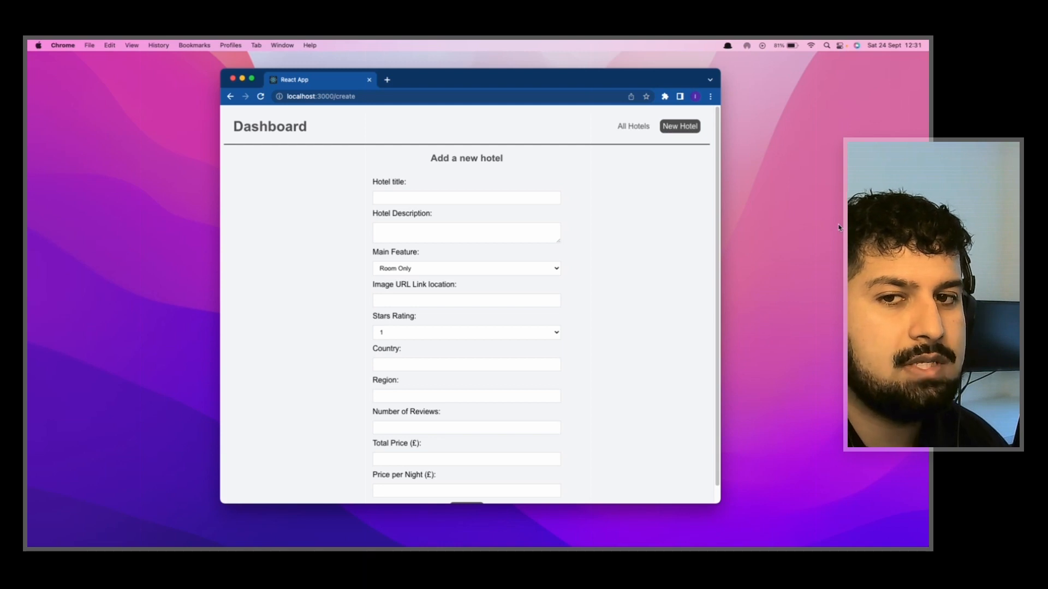
mouse_move(342, 114)
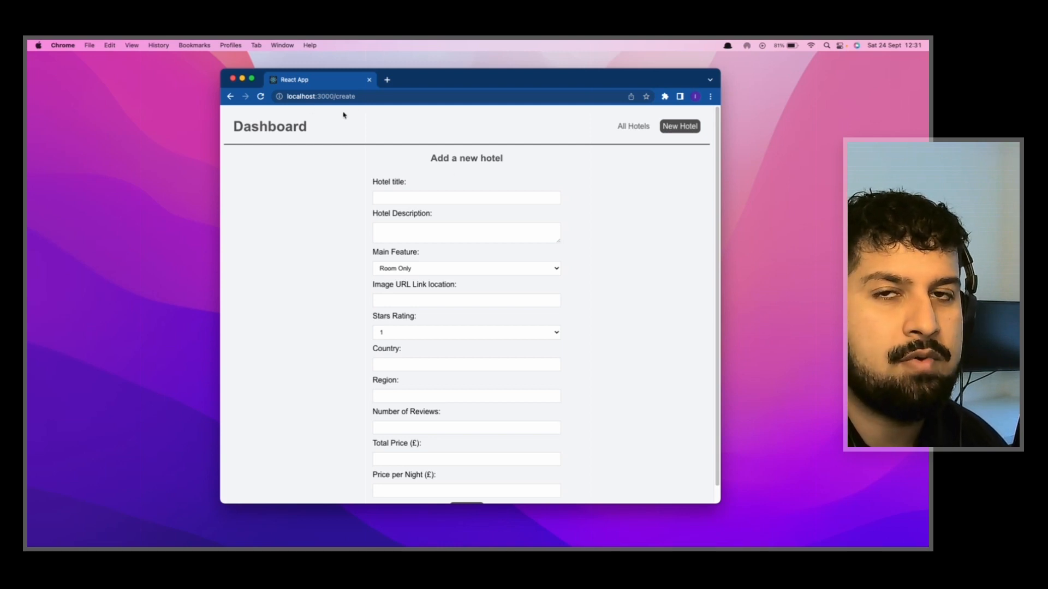